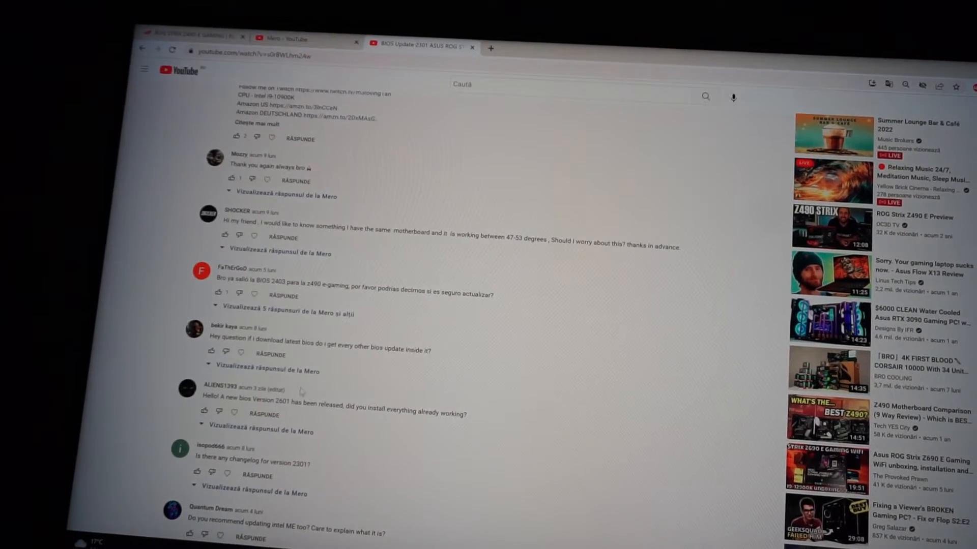
# Step: Scroll the ROG Strix Z490-E support page to the BIOS & Firmware list and reach the BIOS 2601 download
pyautogui.scroll(-3)
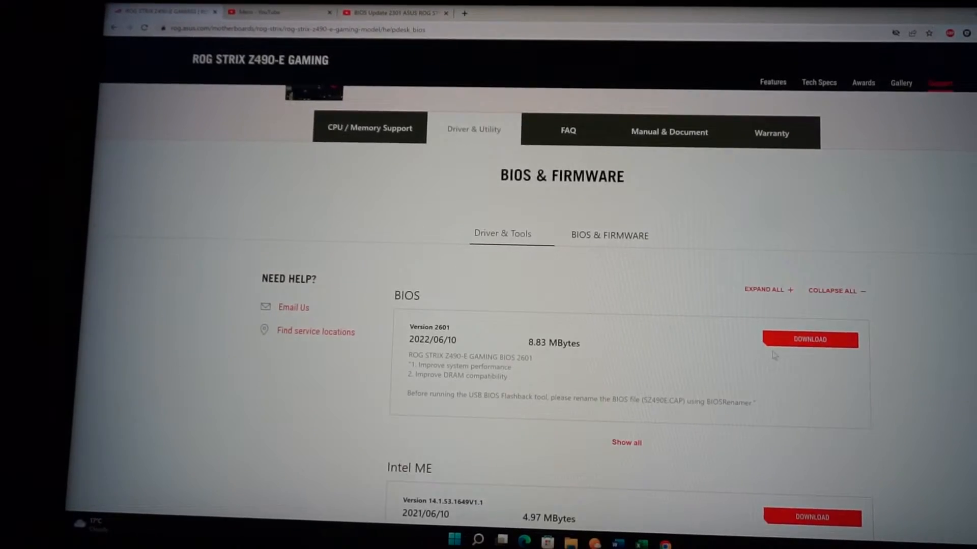
pyautogui.scroll(3)
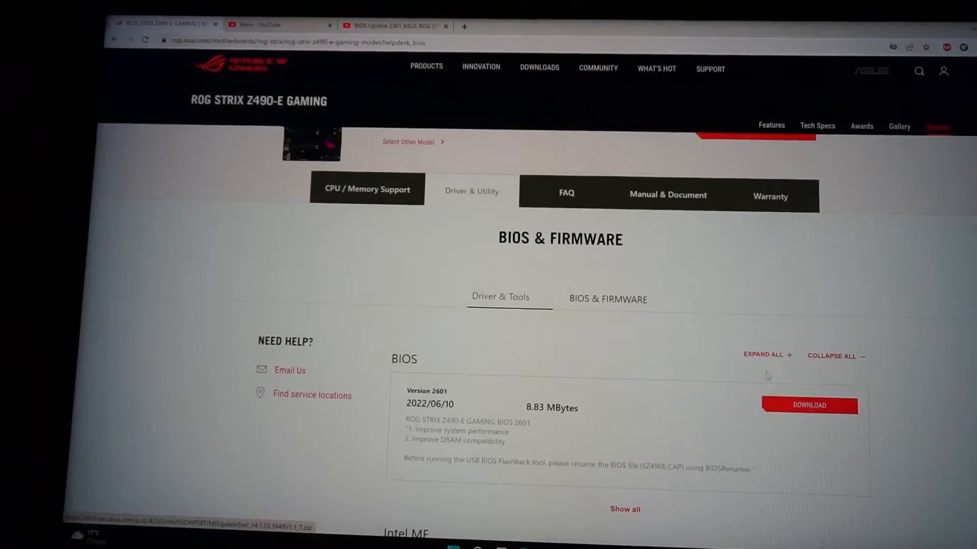
pyautogui.scroll(3)
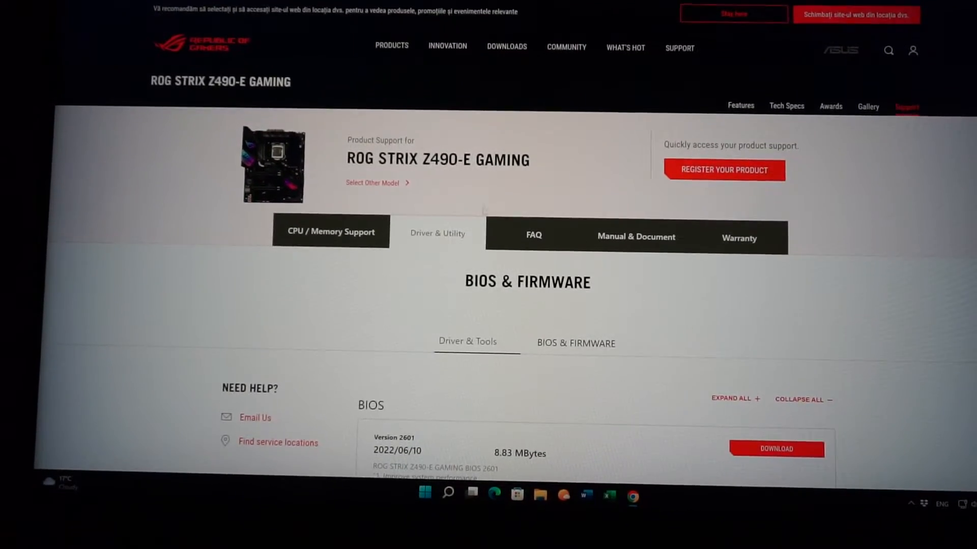
pyautogui.scroll(-3)
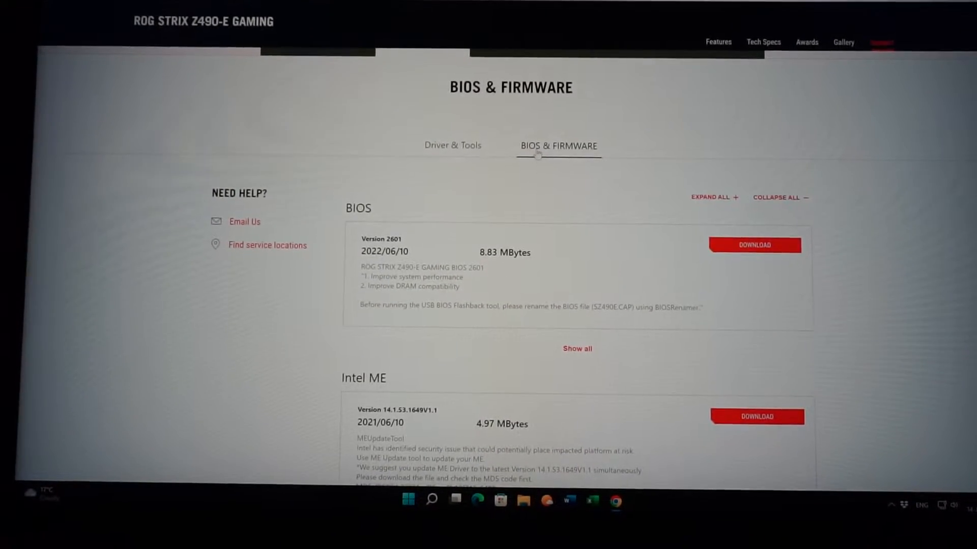
pyautogui.scroll(3)
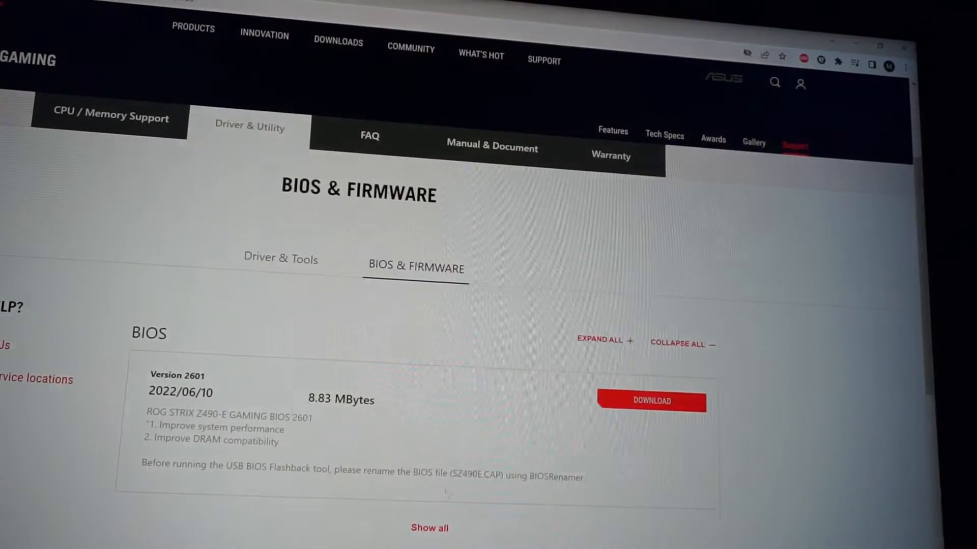
pyautogui.scroll(-3)
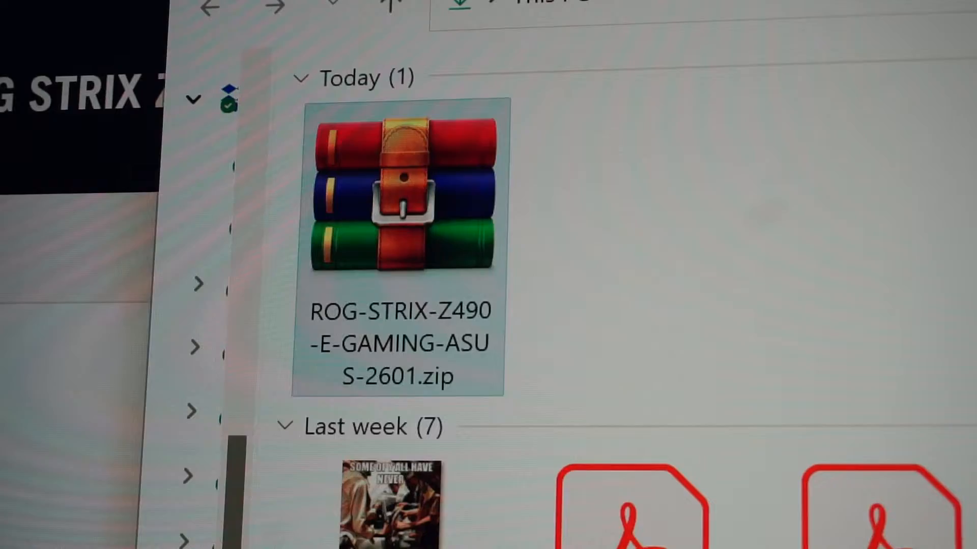
# Step: Extract ROG-STRIX-Z490-E-GAMING-ASUS-2601.zip in Downloads and launch BIOSRenamer.exe from the folder
pyautogui.scroll(3)
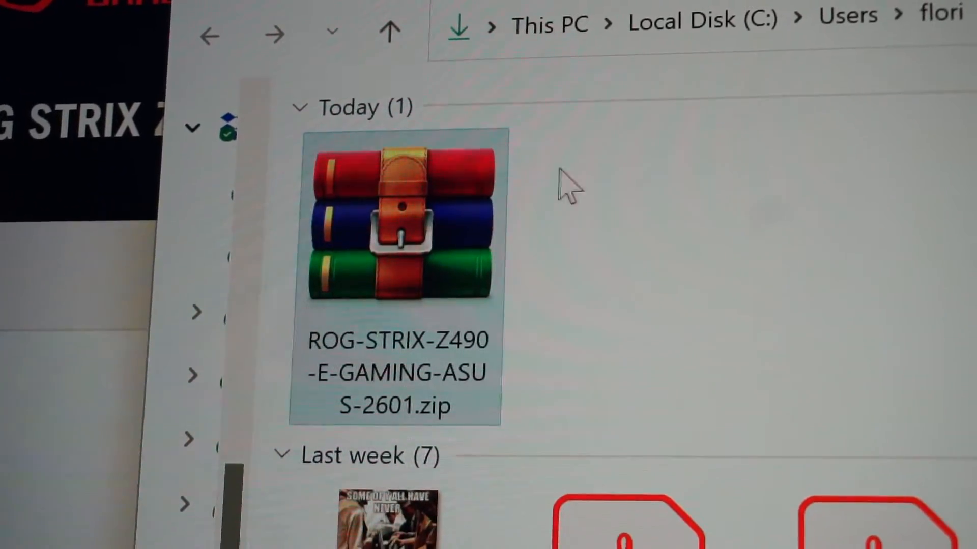
pyautogui.rightClick(399, 237)
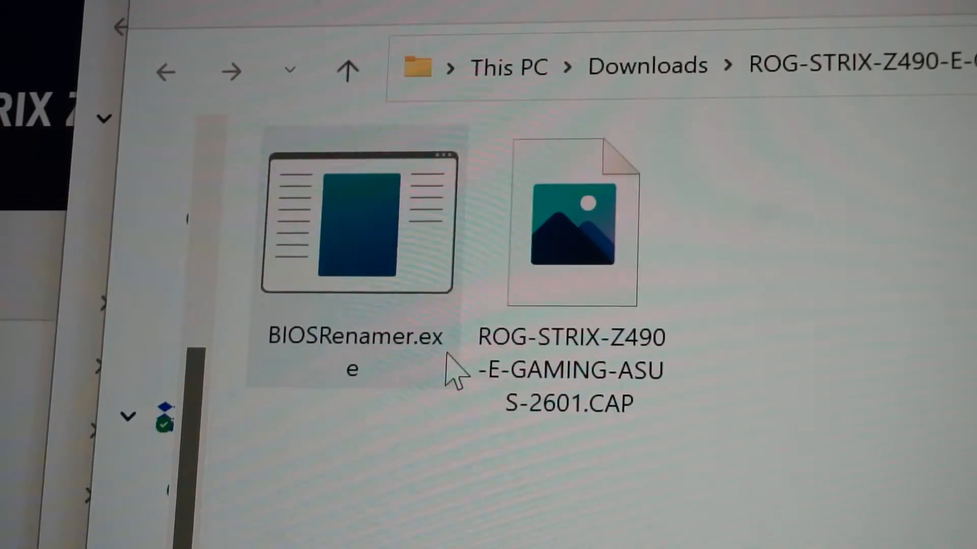
pyautogui.moveTo(346, 240)
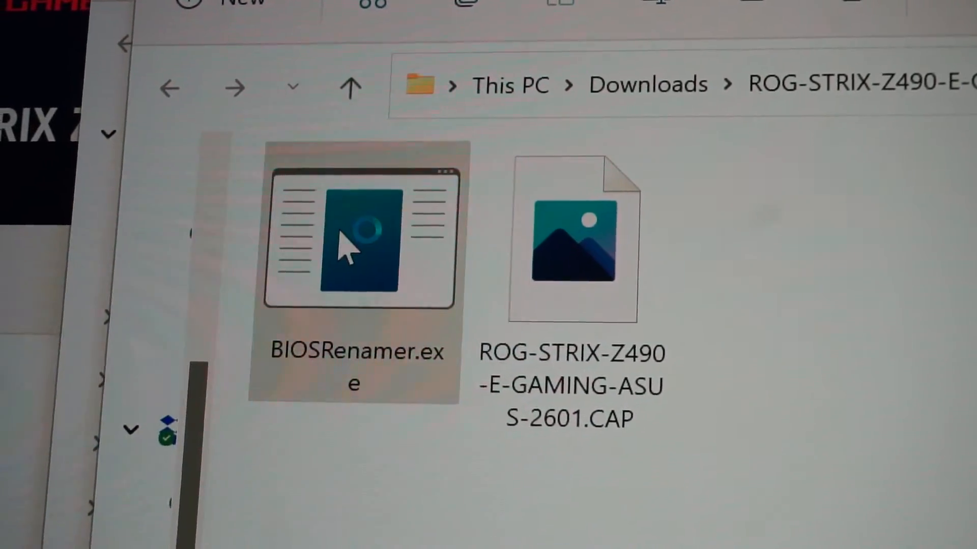
pyautogui.doubleClick(359, 237)
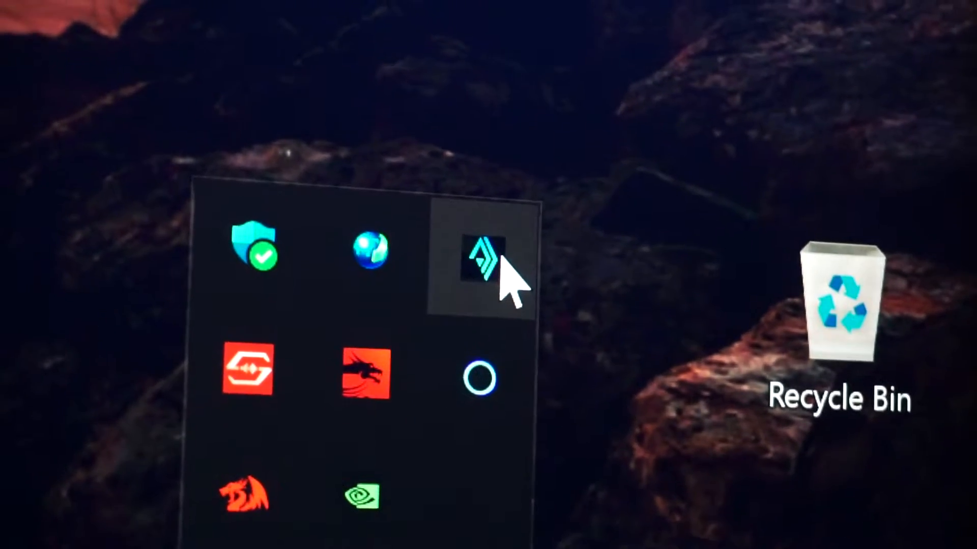
# Step: Start AI Suite 3 from the tray, note BIOS version 2403, and show its tools list
pyautogui.click(482, 256)
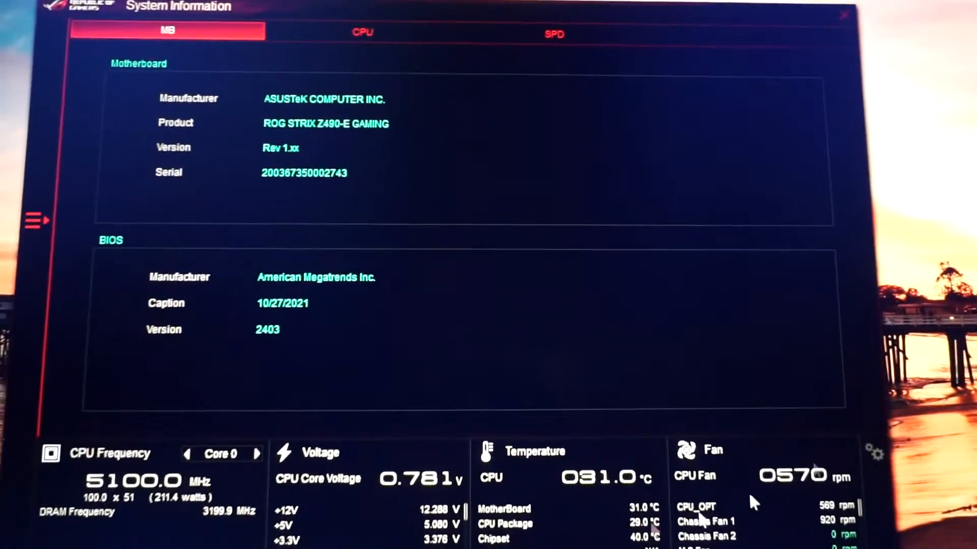
pyautogui.click(36, 220)
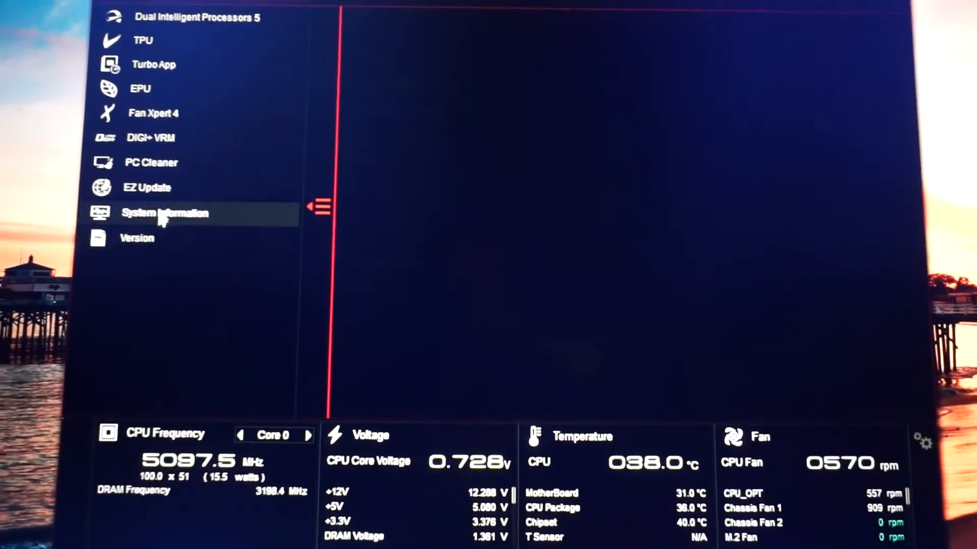
pyautogui.moveTo(165, 186)
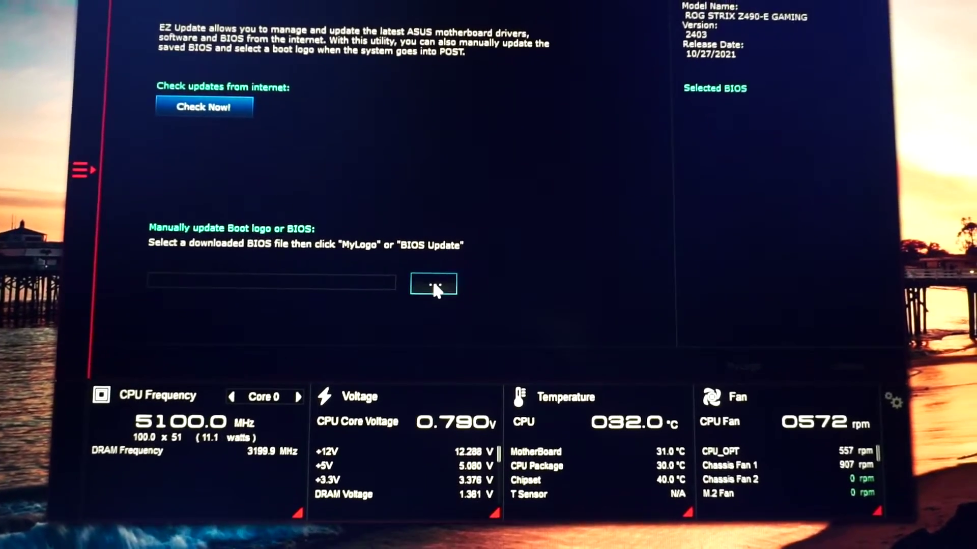
# Step: In EZ Update's manual BIOS update, browse to Downloads and enter the extracted ROG-STRIX 2601 folder
pyautogui.click(433, 285)
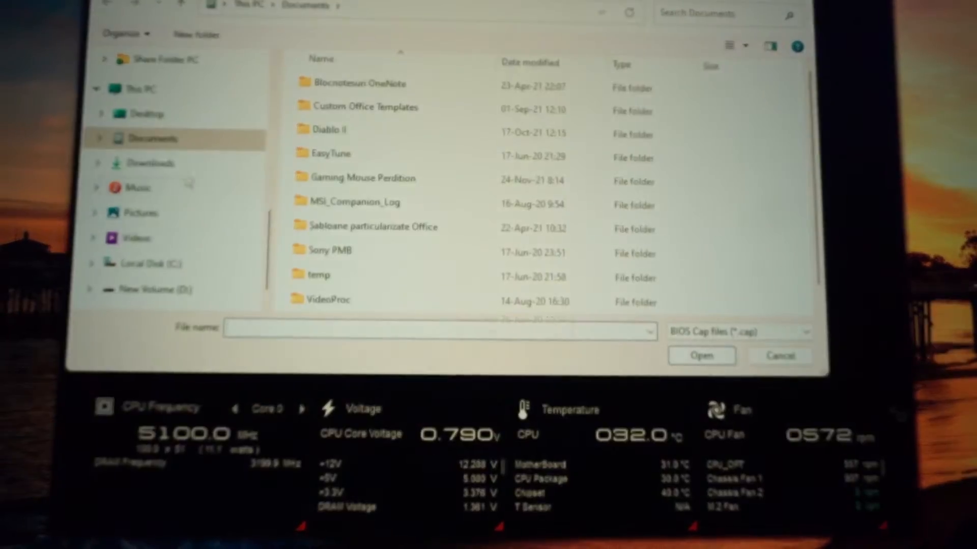
pyautogui.click(155, 168)
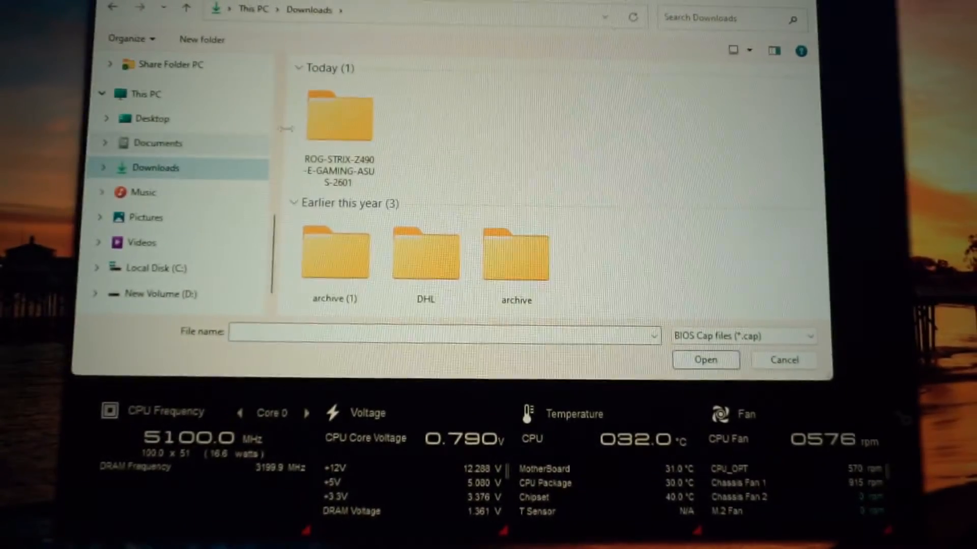
pyautogui.doubleClick(339, 114)
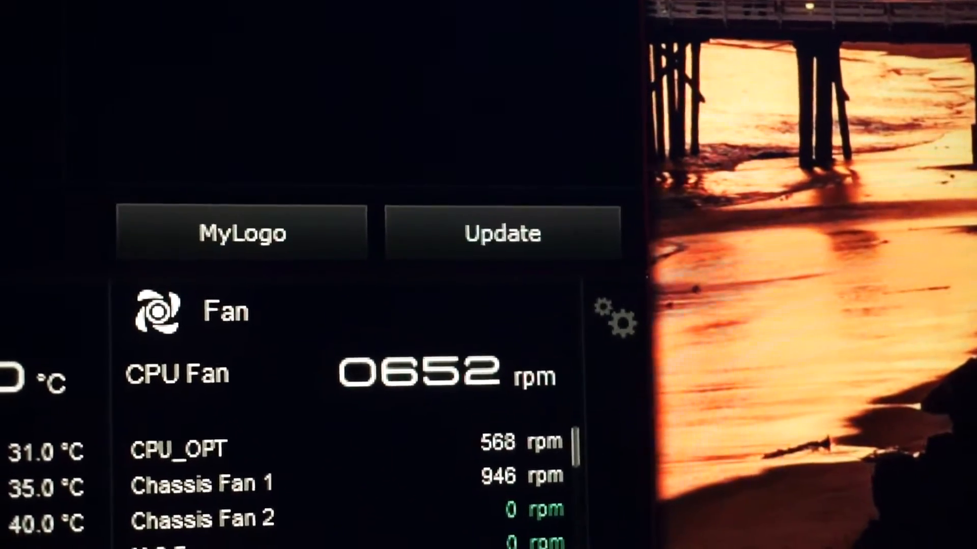
# Step: Select the 2601 BIOS file, flash it through EZ Update, confirm, and accept the system restart
pyautogui.click(500, 233)
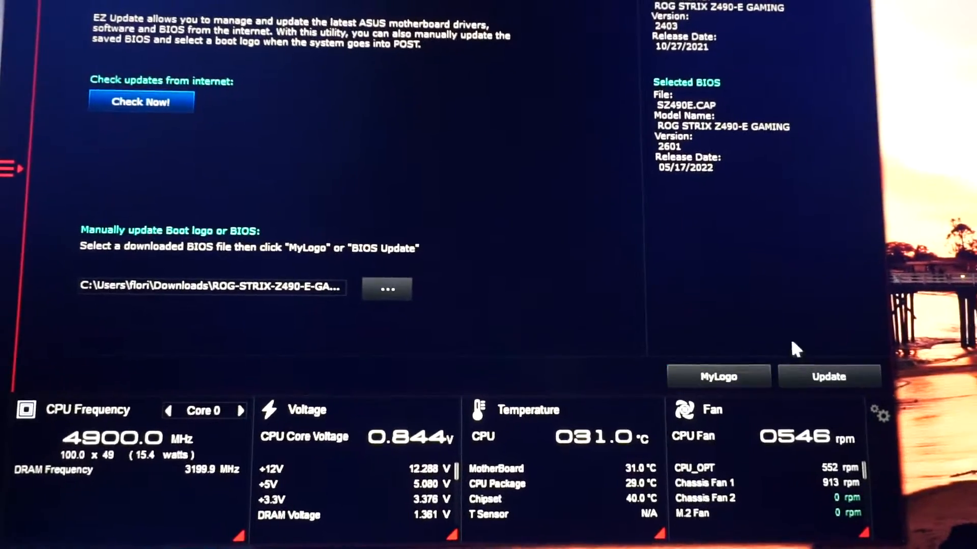
pyautogui.click(828, 376)
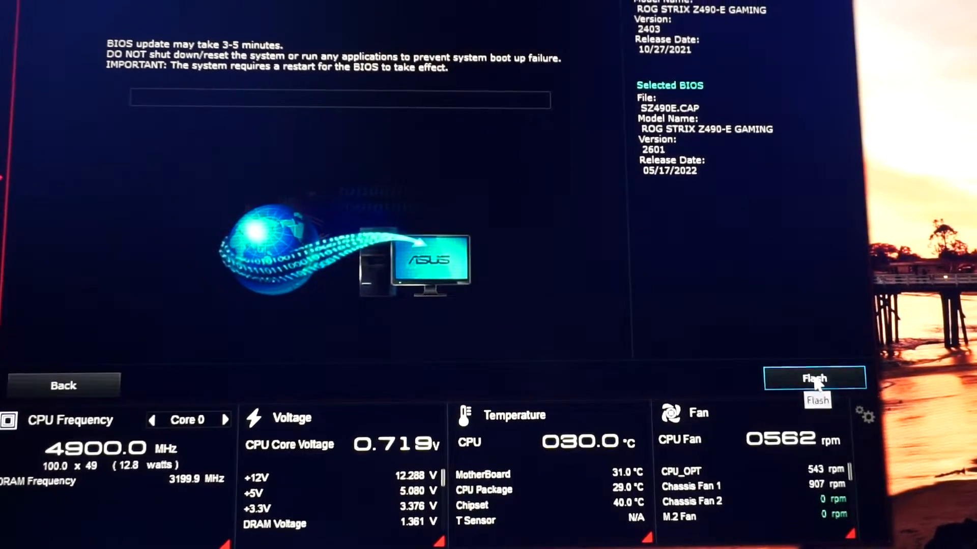
pyautogui.click(814, 379)
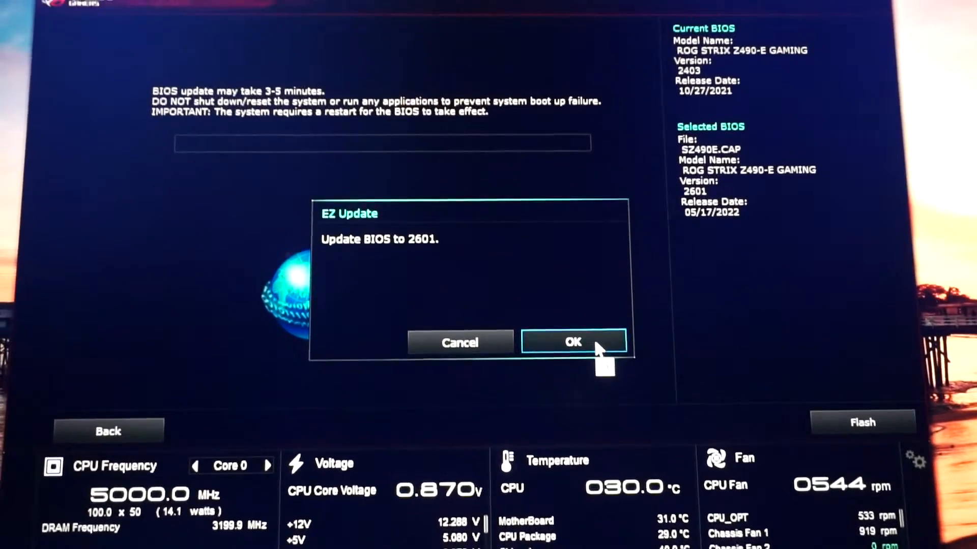
pyautogui.click(571, 342)
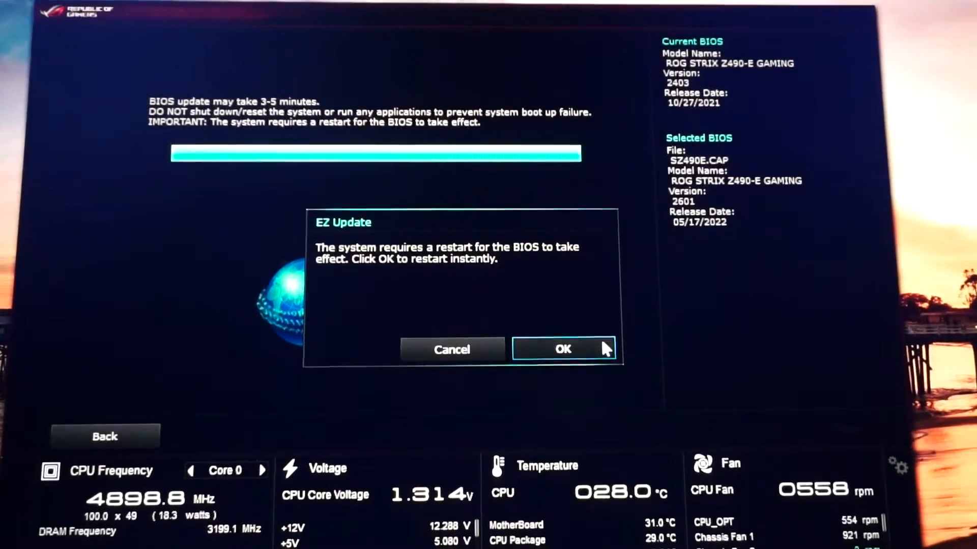
pyautogui.click(563, 349)
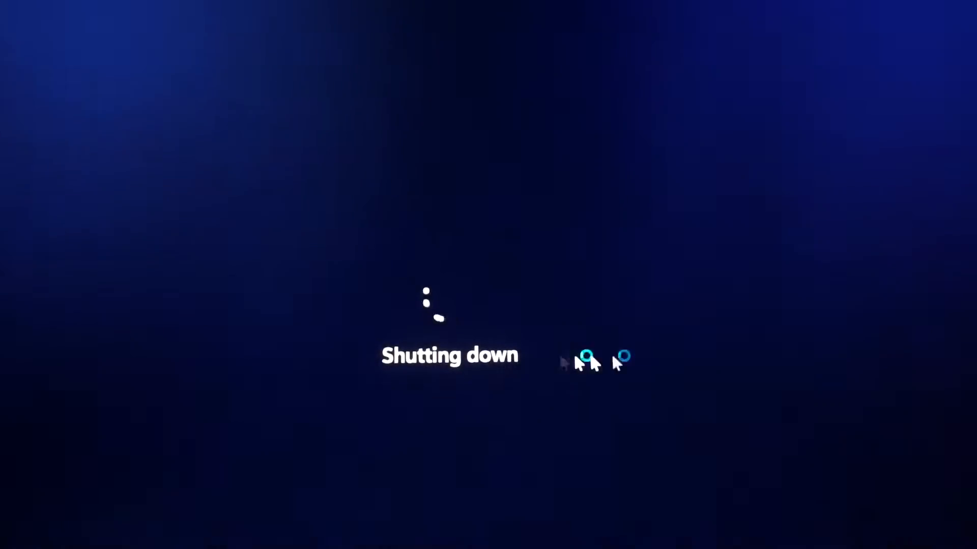